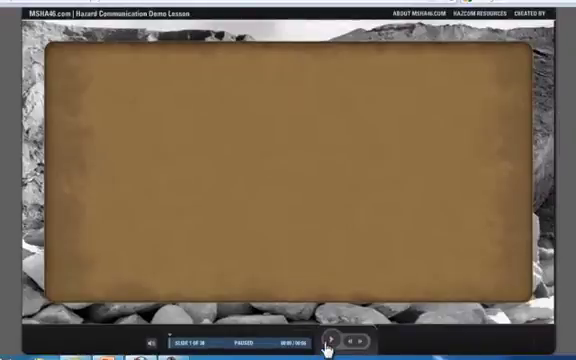
# Play the published demo and begin the lesson so its full-frame video runs
pyautogui.click(330, 348)
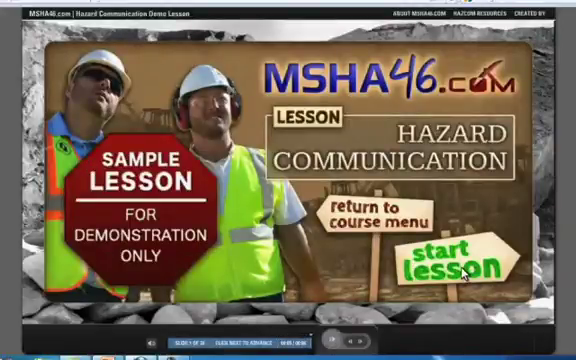
pyautogui.click(464, 256)
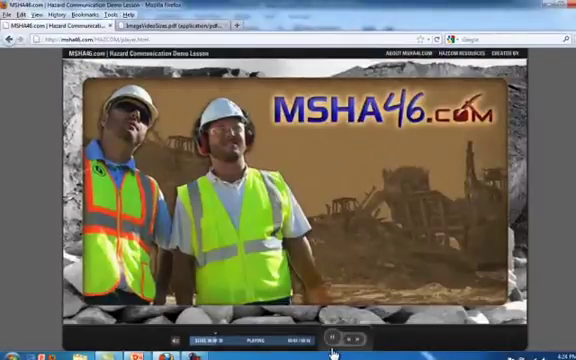
# Review the blog cheat sheet listing 980x560 for no-sidebar videos
pyautogui.click(176, 10)
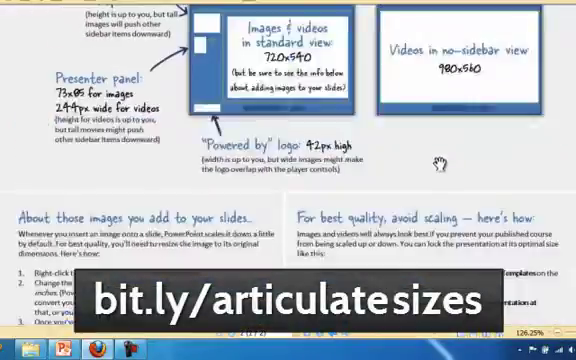
pyautogui.scroll(3)
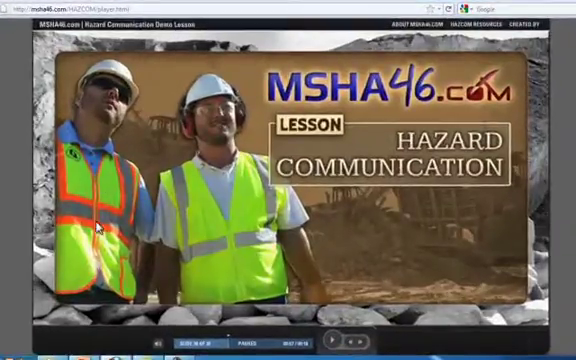
pyautogui.moveTo(388, 284)
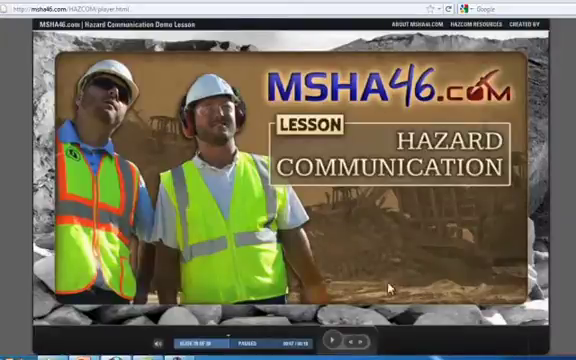
pyautogui.moveTo(200, 84)
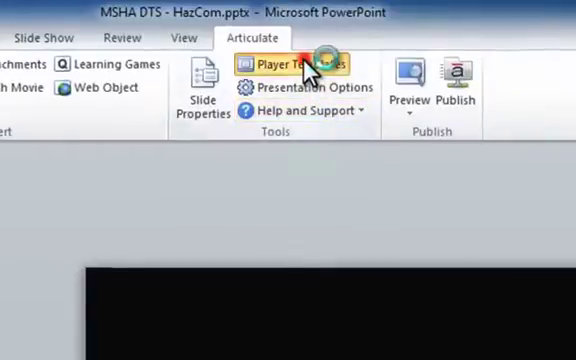
pyautogui.click(292, 64)
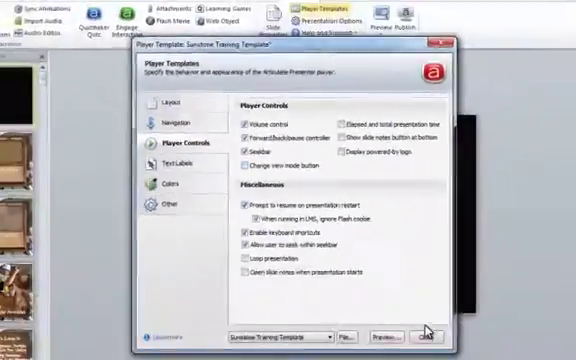
pyautogui.click(428, 336)
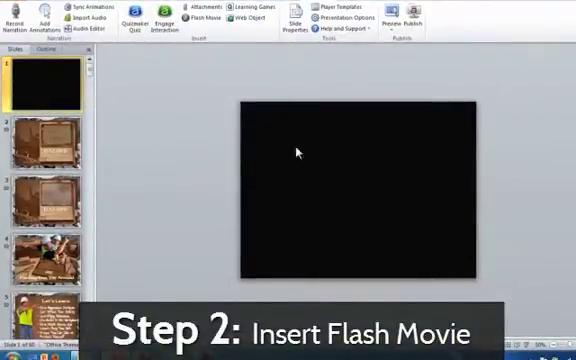
pyautogui.moveTo(376, 160)
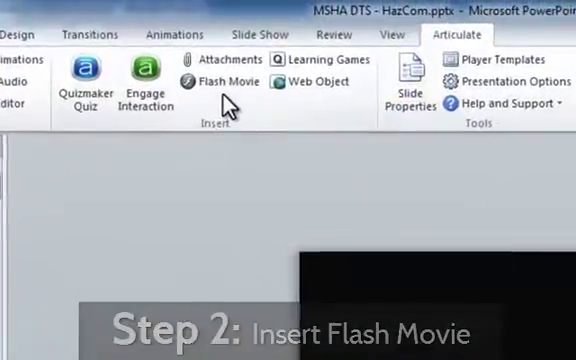
# Insert Title Screen - HAZCOM.flv as a Flash movie on the black slide
pyautogui.click(222, 80)
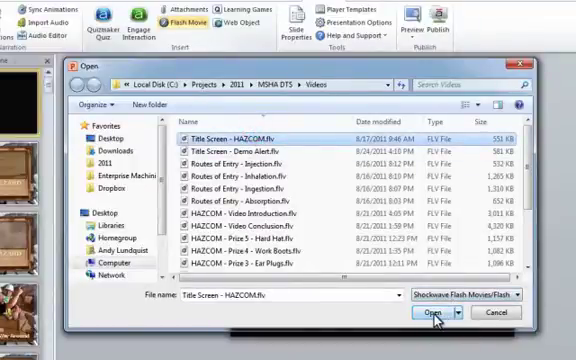
pyautogui.click(420, 314)
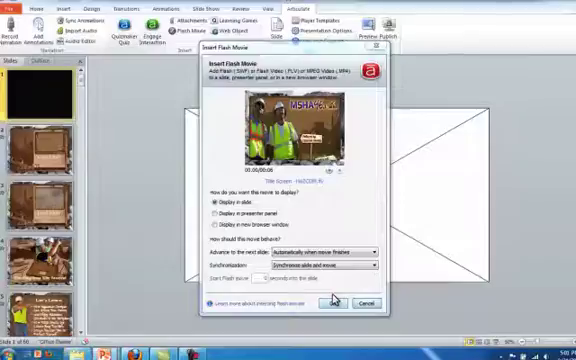
pyautogui.click(324, 302)
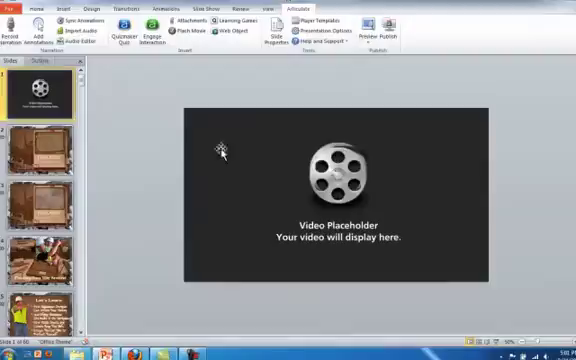
pyautogui.moveTo(430, 150)
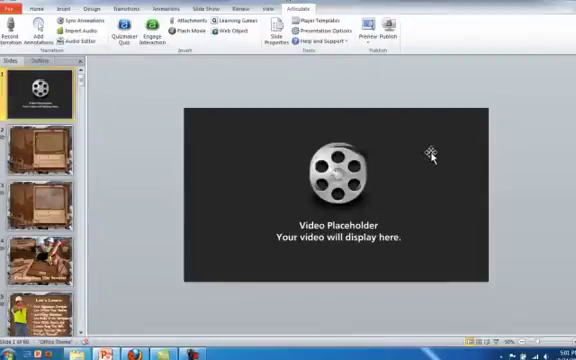
pyautogui.moveTo(474, 174)
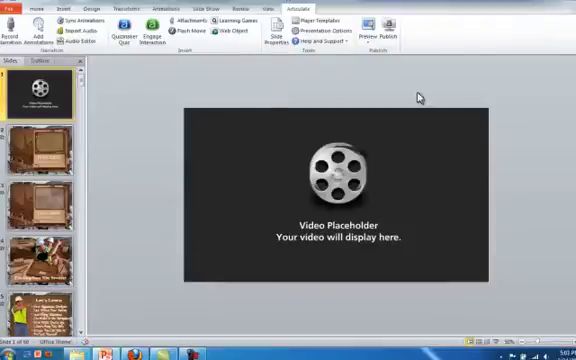
pyautogui.moveTo(324, 144)
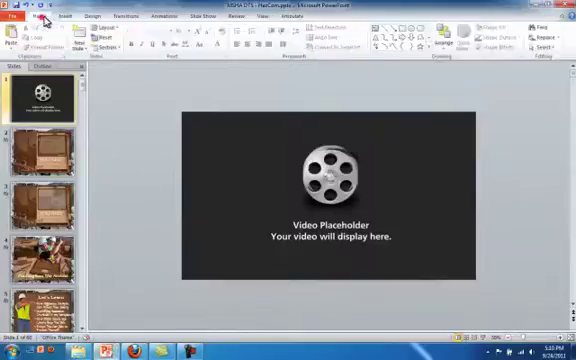
# Insert a second Flash video on another HazCom slide, keeping default display and sync settings
pyautogui.click(544, 46)
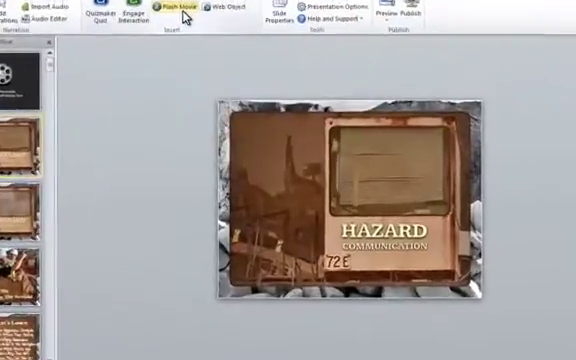
pyautogui.click(164, 8)
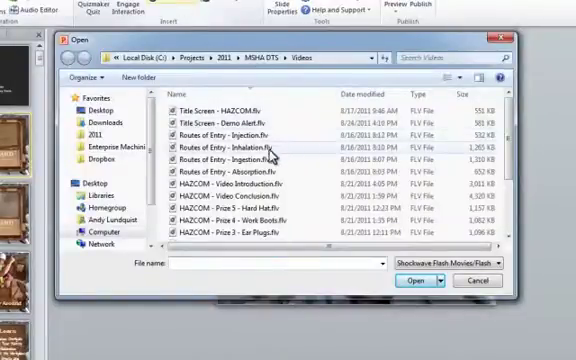
pyautogui.scroll(-3)
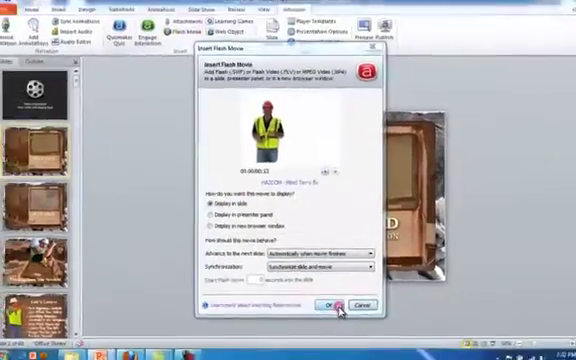
pyautogui.click(332, 304)
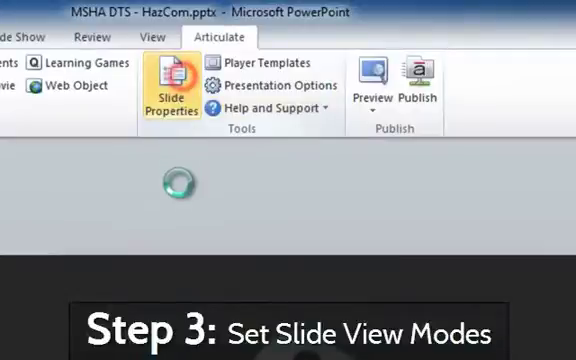
# In Slide Properties, set each slide's Change View to No sidebar or Standard and apply
pyautogui.click(176, 82)
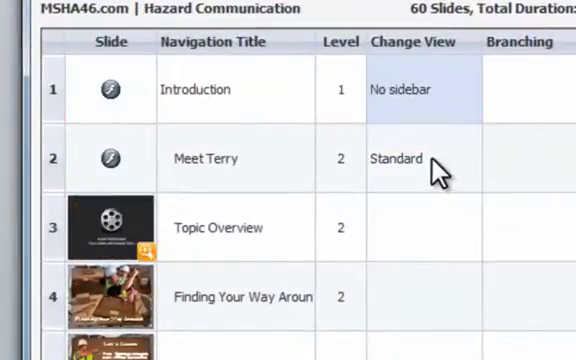
pyautogui.click(398, 160)
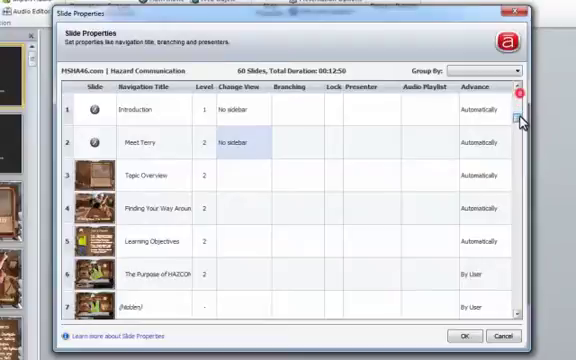
pyautogui.scroll(-3)
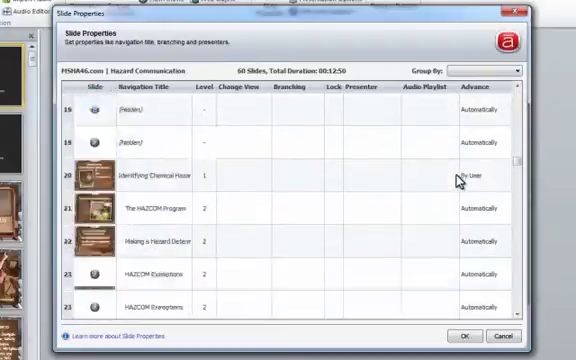
pyautogui.scroll(-3)
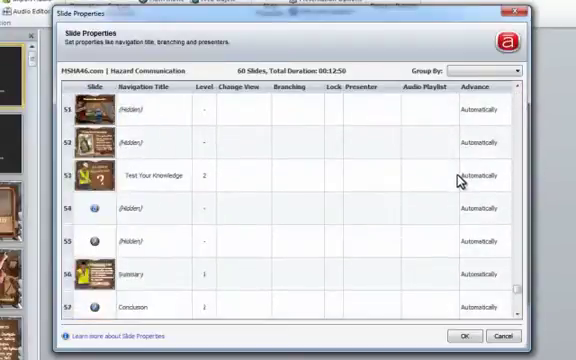
pyautogui.scroll(-3)
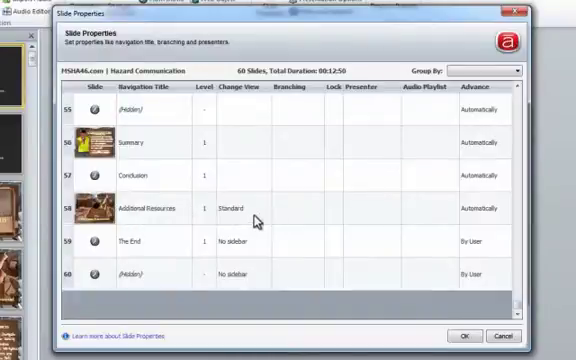
pyautogui.moveTo(238, 254)
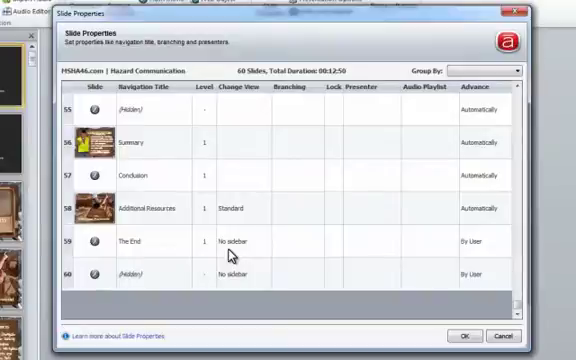
pyautogui.moveTo(236, 206)
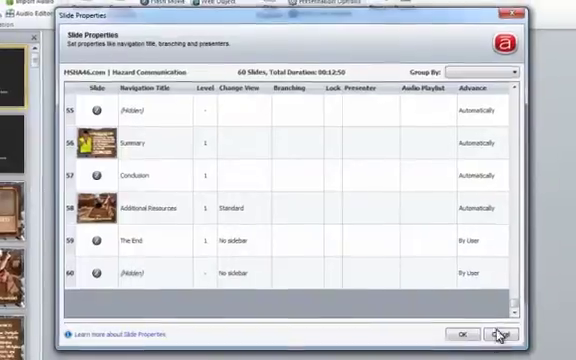
pyautogui.click(492, 334)
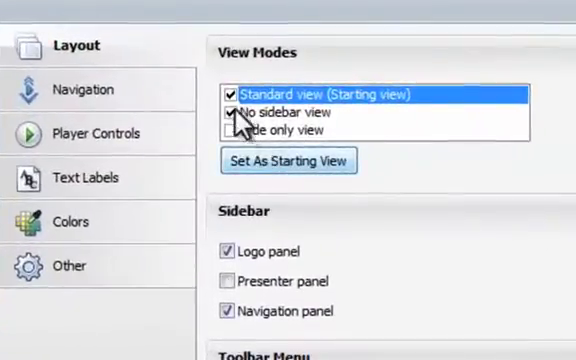
# Enable No sidebar view alongside Standard and make it the player's starting view
pyautogui.click(228, 112)
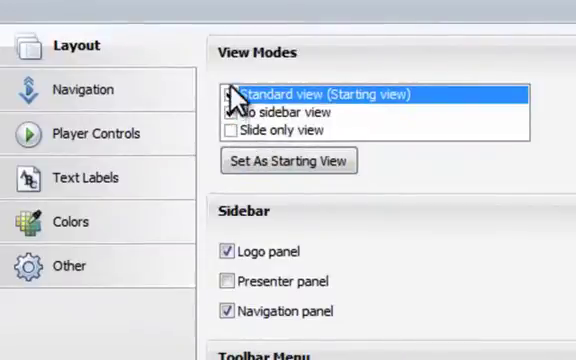
pyautogui.click(232, 112)
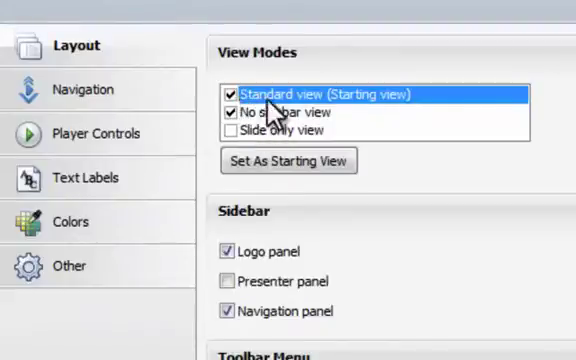
pyautogui.moveTo(350, 110)
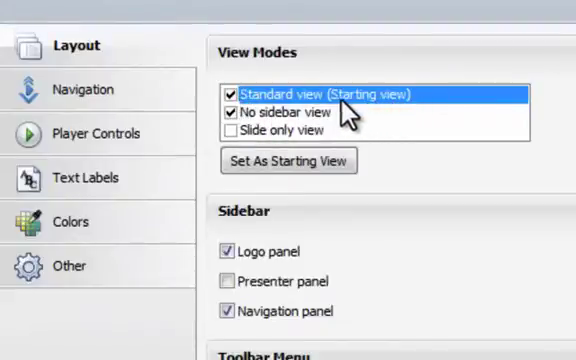
pyautogui.moveTo(388, 104)
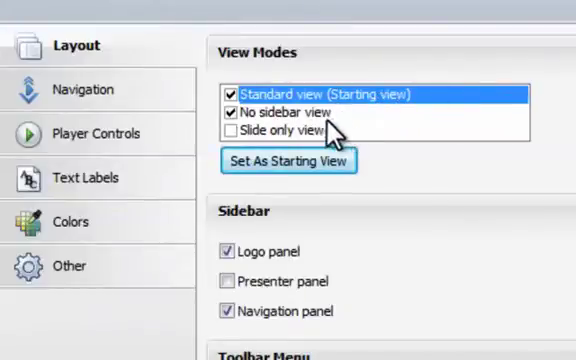
pyautogui.click(300, 110)
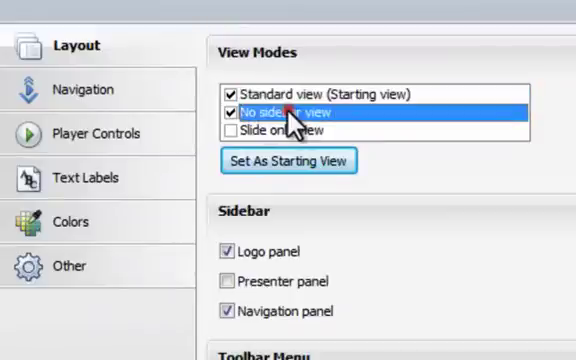
pyautogui.click(288, 160)
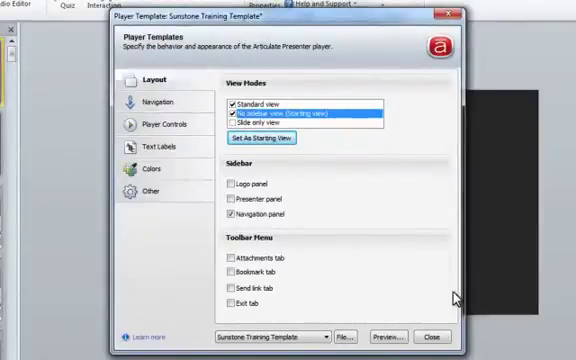
# Close the Layout settings and save the changes to the player template
pyautogui.click(432, 332)
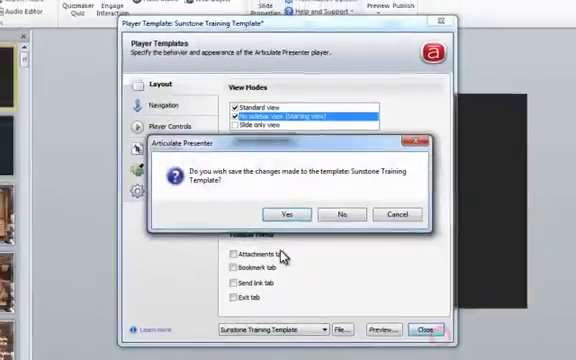
pyautogui.click(288, 214)
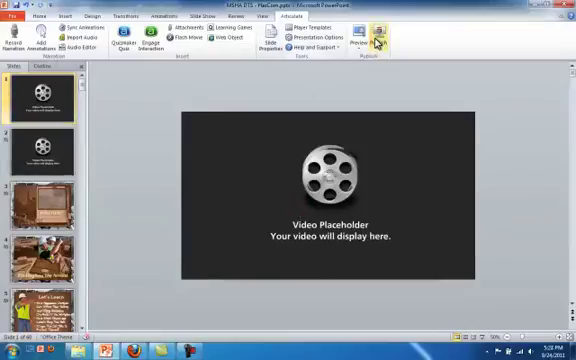